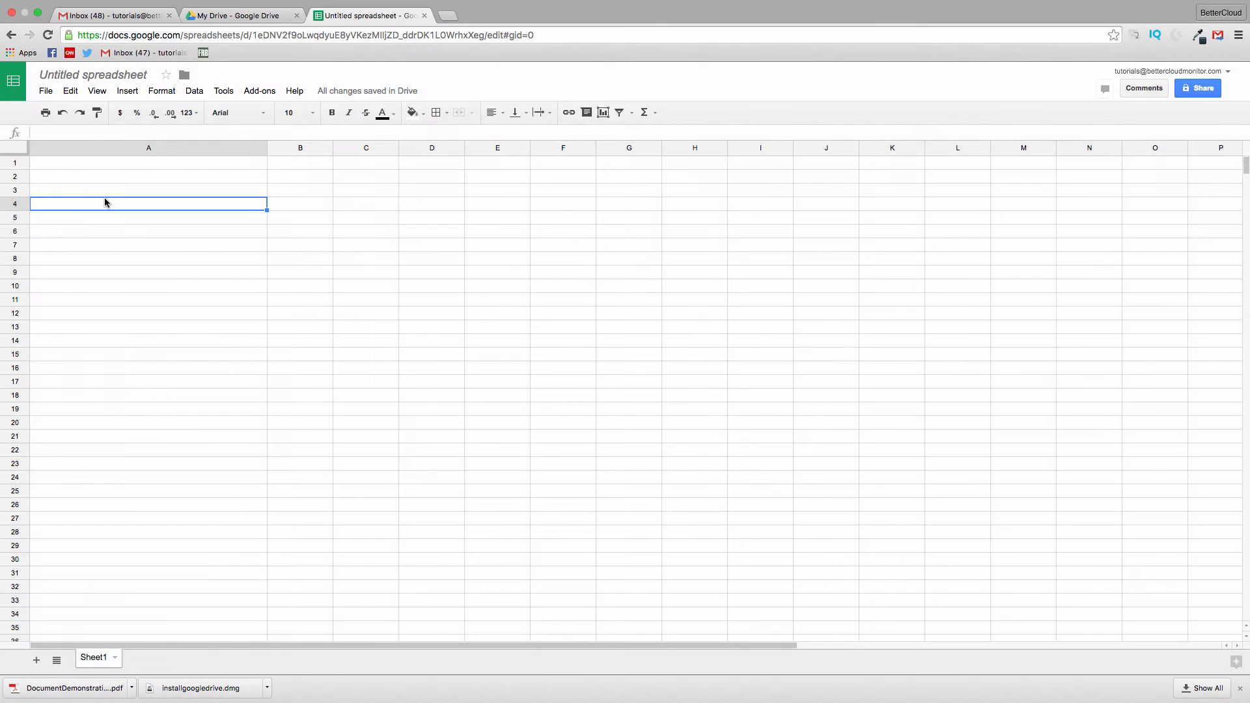
{"action": "mouse_move", "coordinate": [111, 162]}
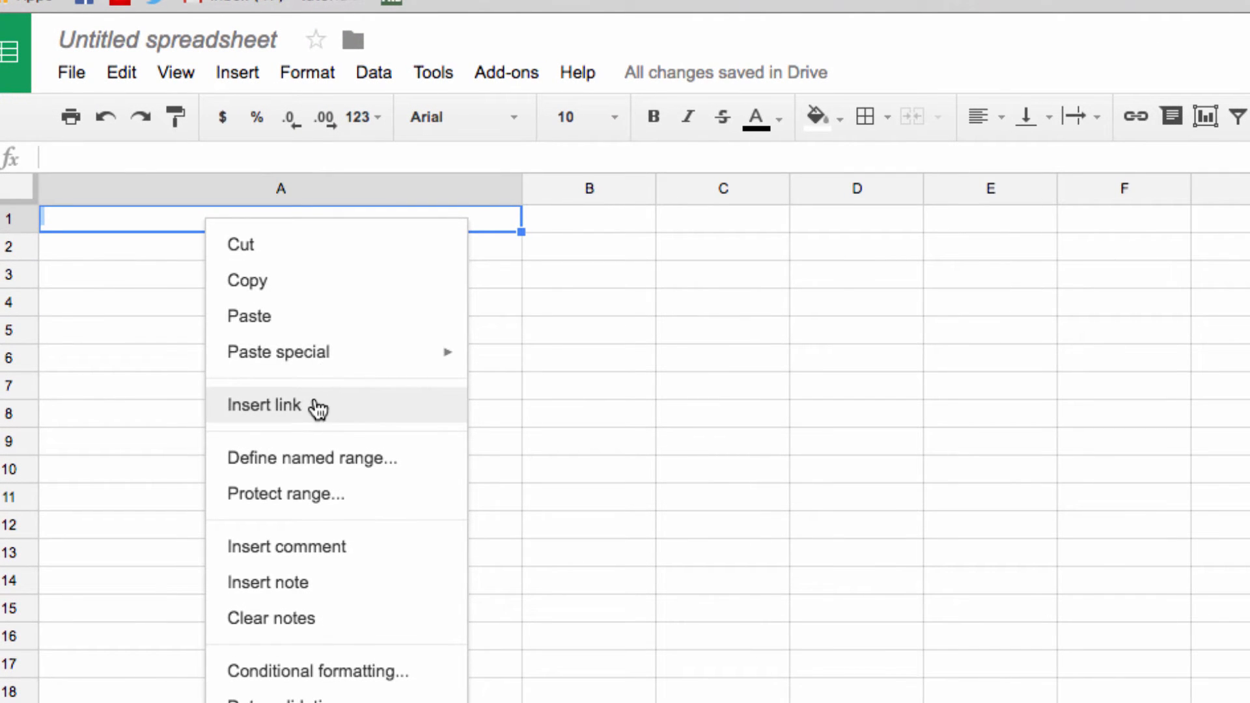
{"action": "left_click", "coordinate": [262, 404]}
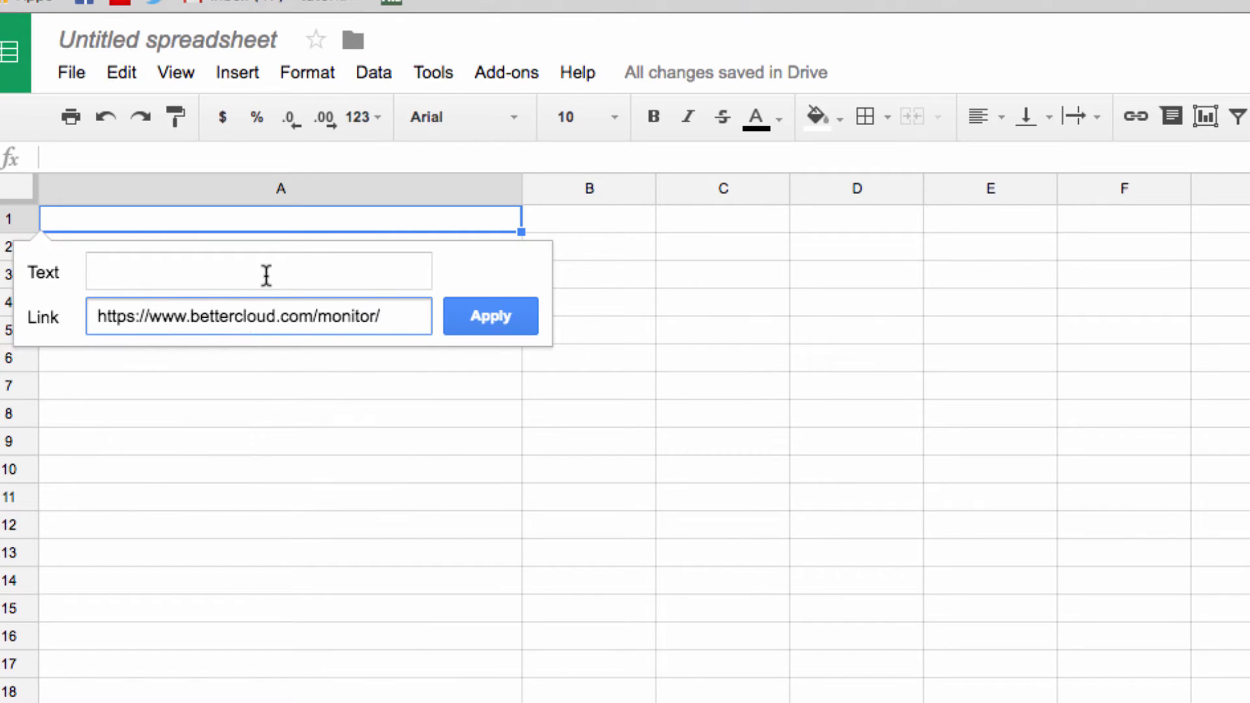
{"action": "left_click", "coordinate": [258, 271]}
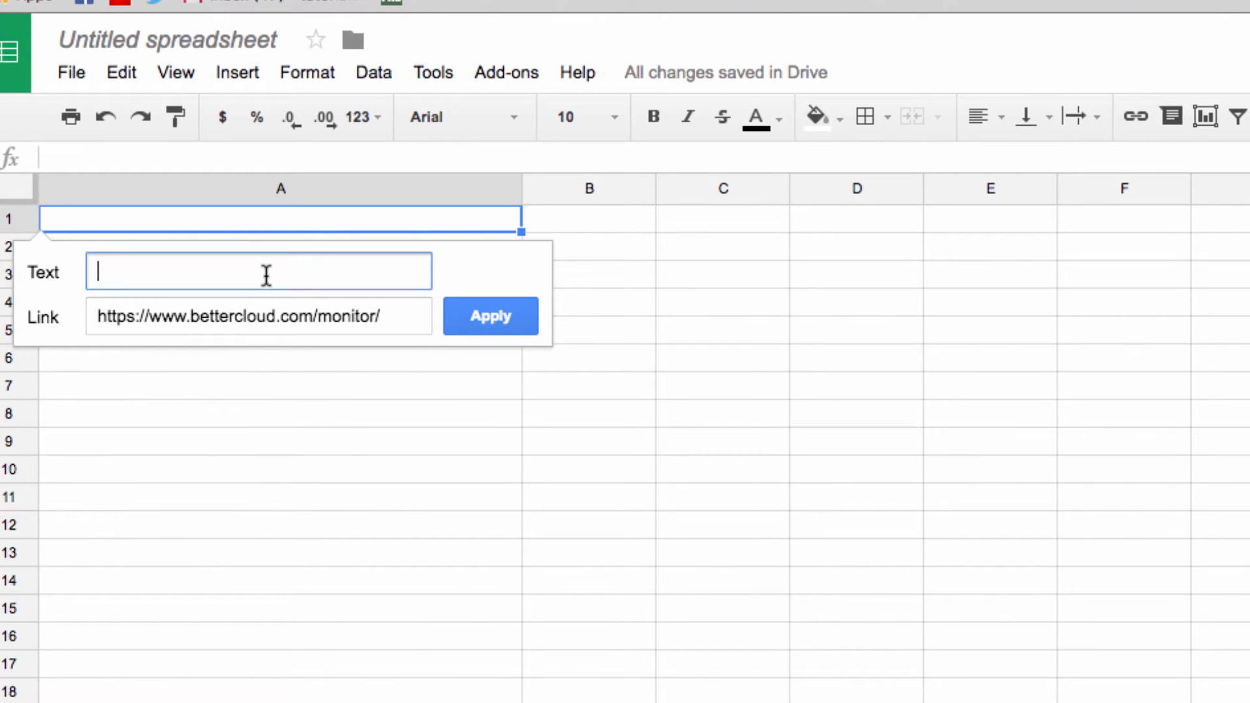
{"action": "mouse_move", "coordinate": [266, 222]}
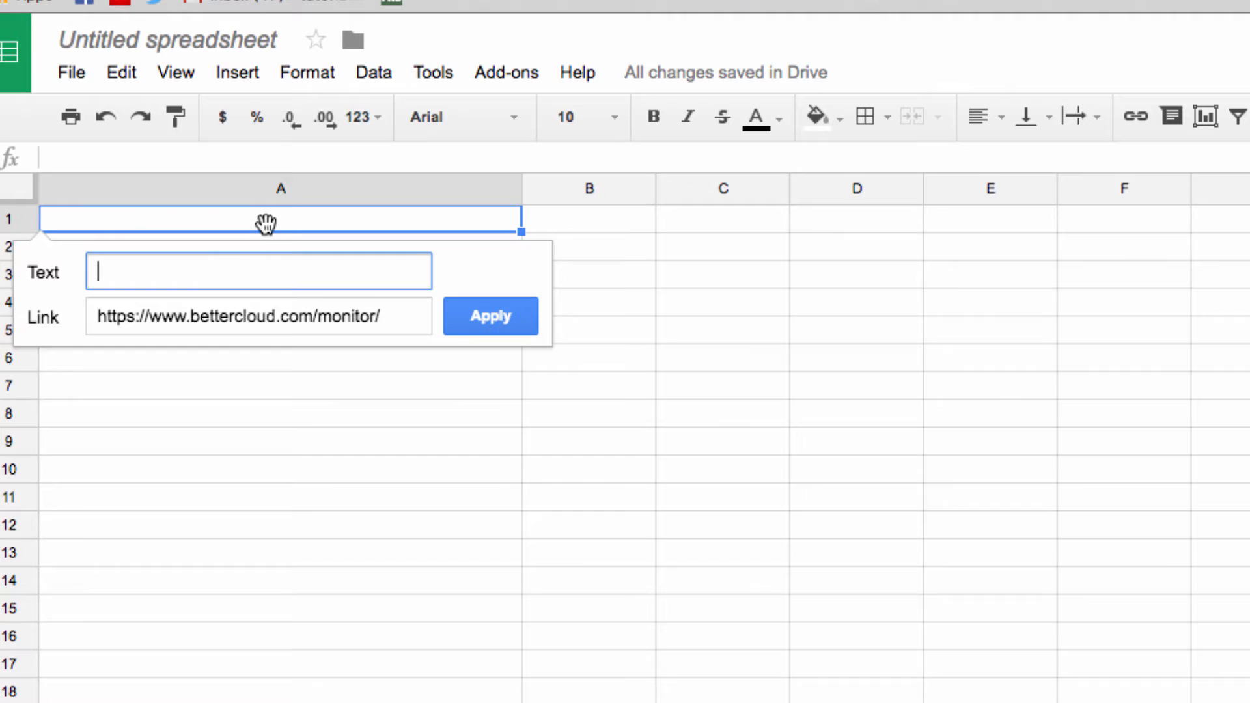
{"action": "type", "text": "Test Link"}
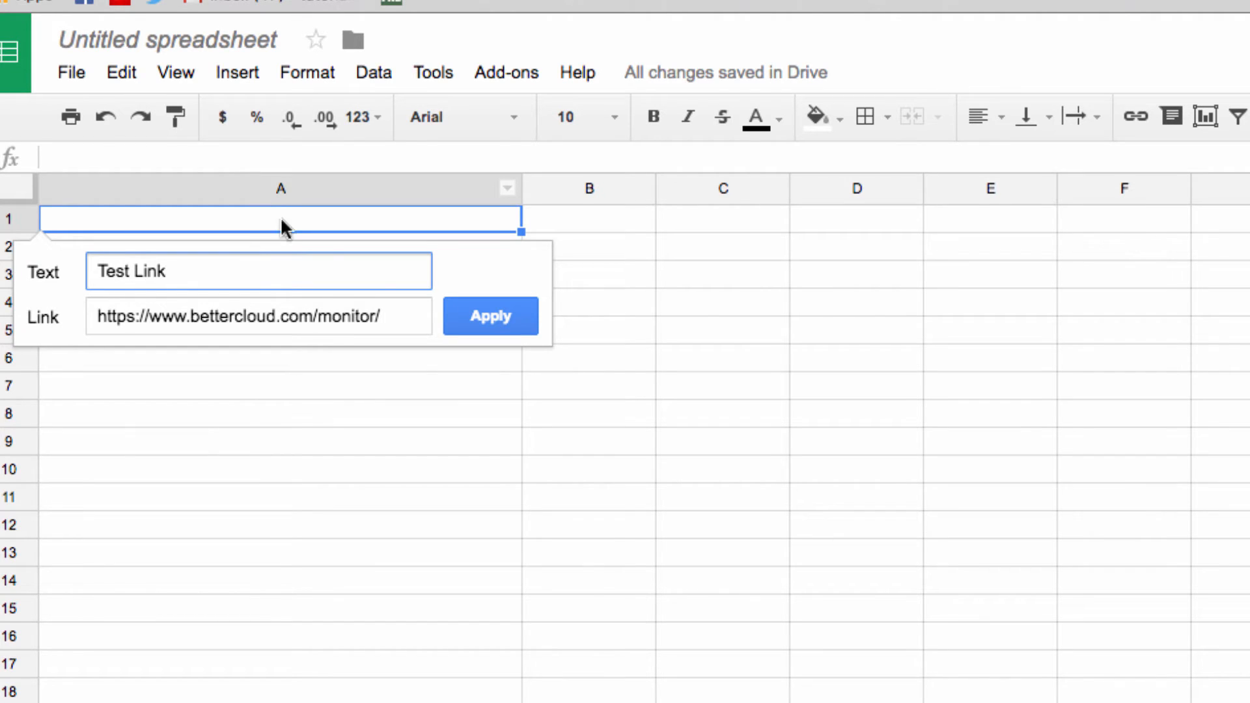
{"action": "left_click", "coordinate": [490, 315]}
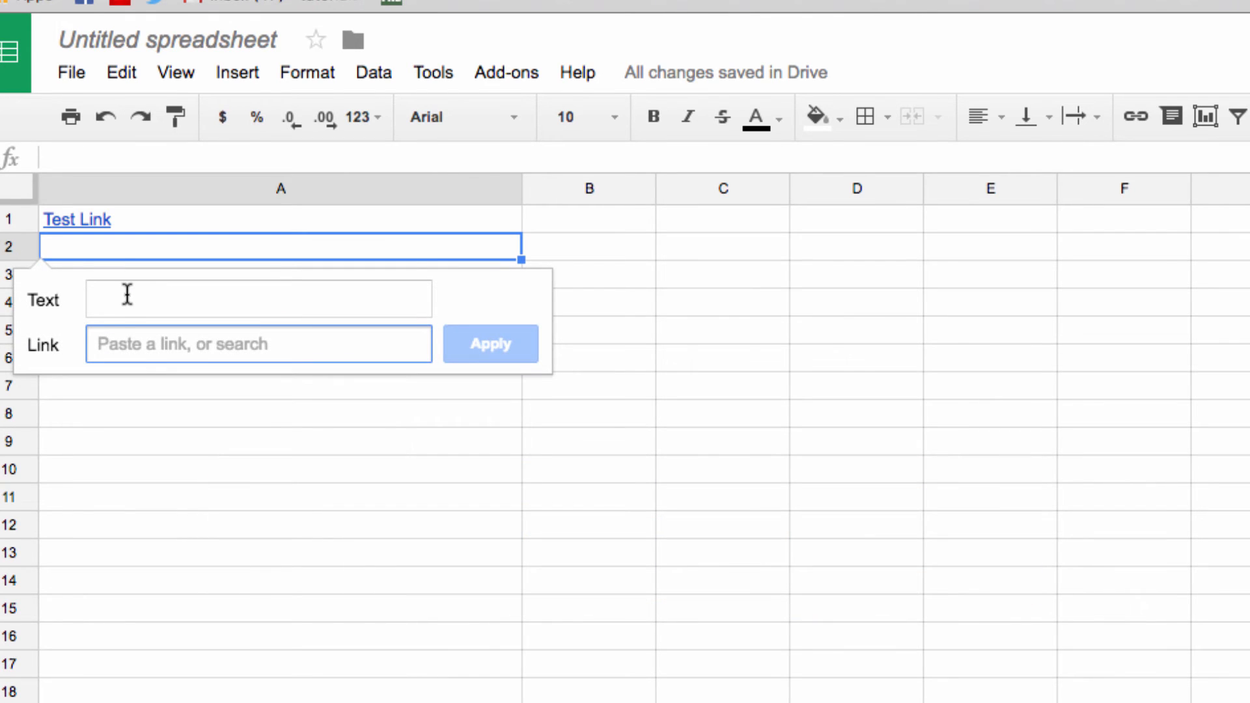
Step: Enter 'Test Link 2' as the A2 link text pointing to the bettercloud monitor URL
{"action": "type", "text": "T"}
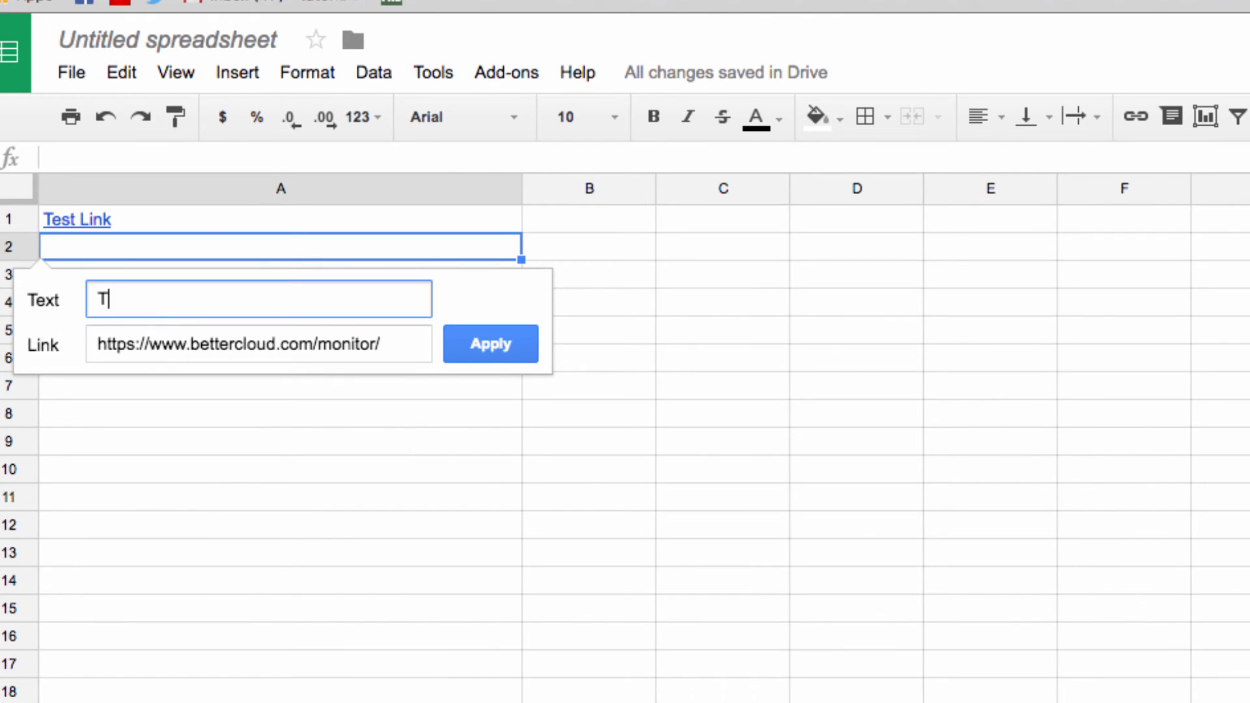
{"action": "type", "text": "est Link 2"}
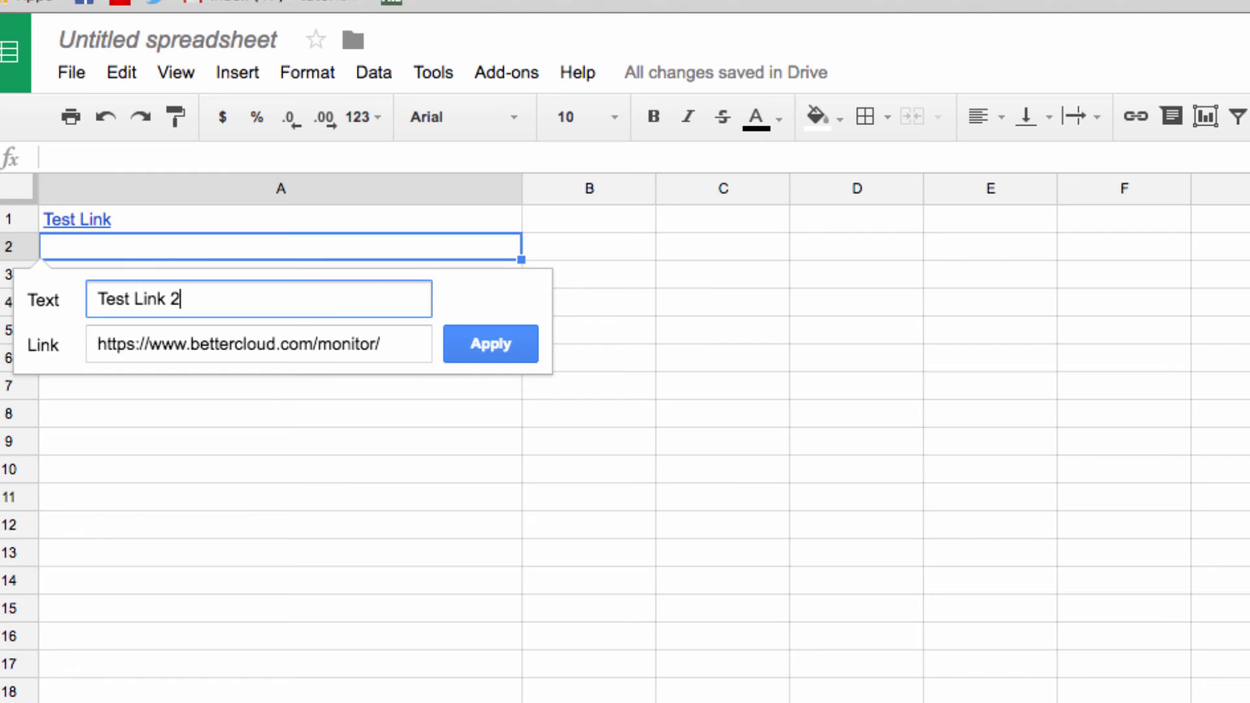
{"action": "left_click", "coordinate": [489, 344]}
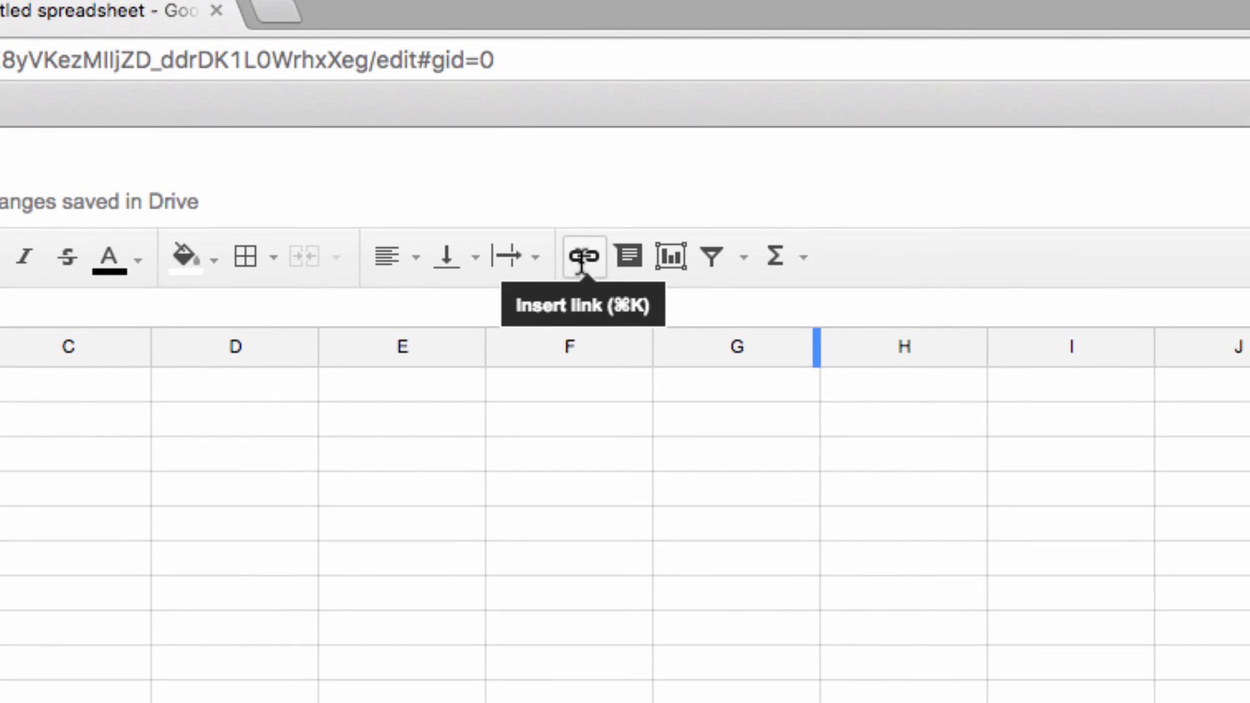
{"action": "left_click", "coordinate": [583, 257]}
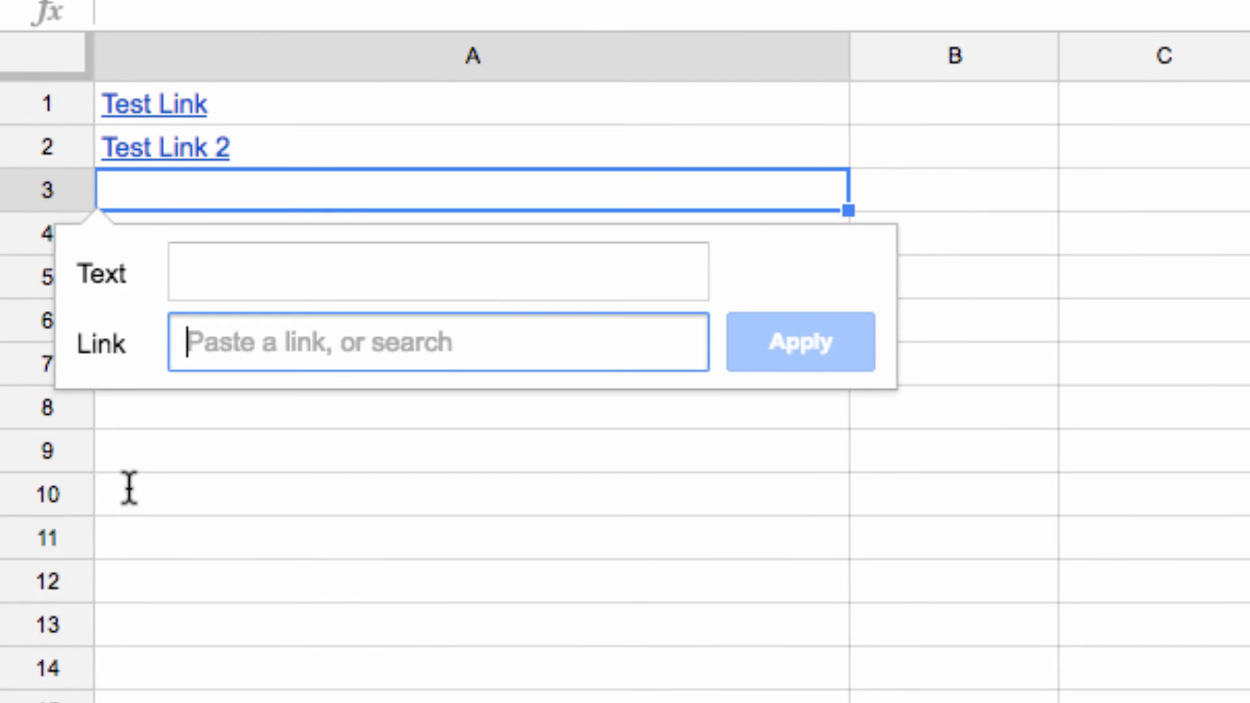
{"action": "type", "text": "https://www.bettercloud.com/monitor/"}
{"action": "left_click", "coordinate": [438, 271]}
{"action": "type", "text": "Test L"}
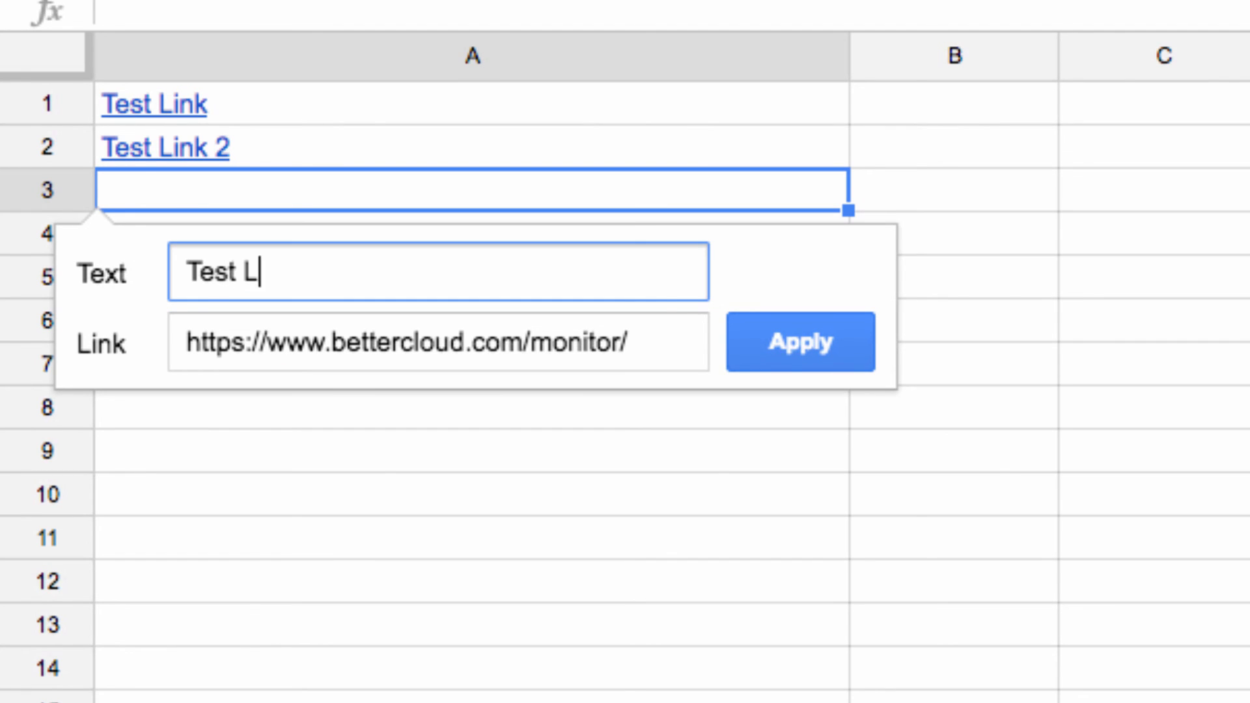
{"action": "left_click", "coordinate": [799, 342]}
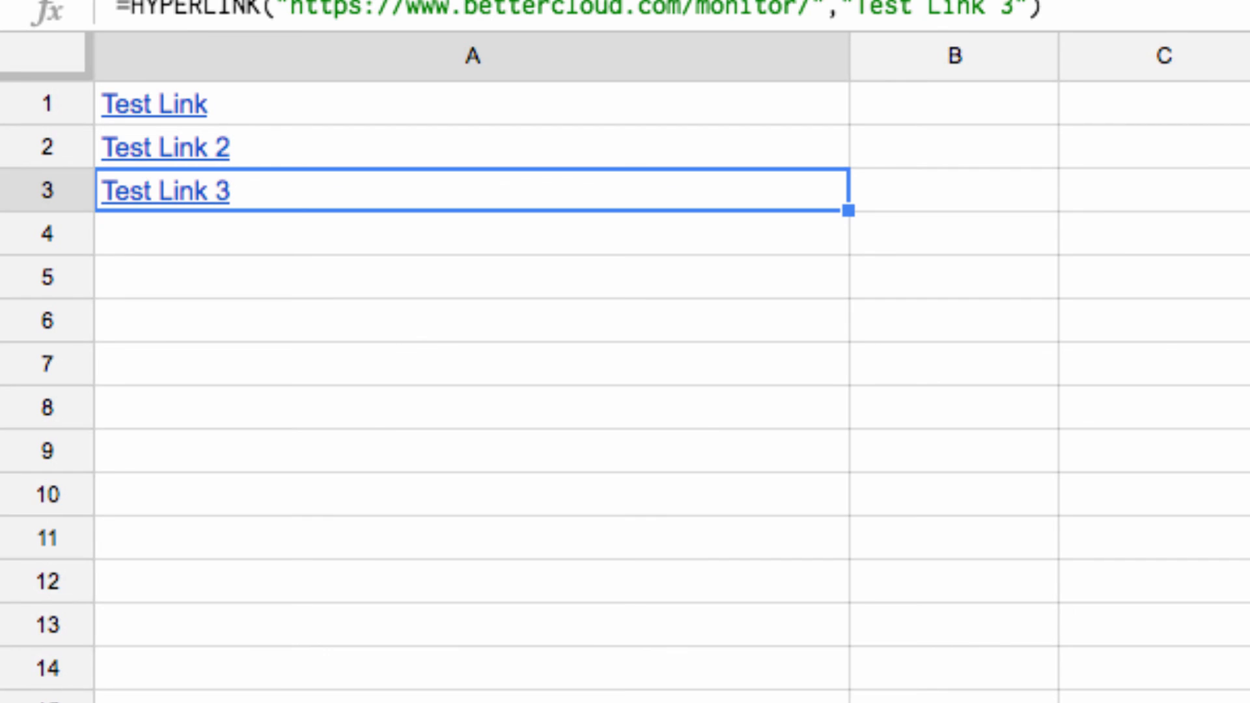